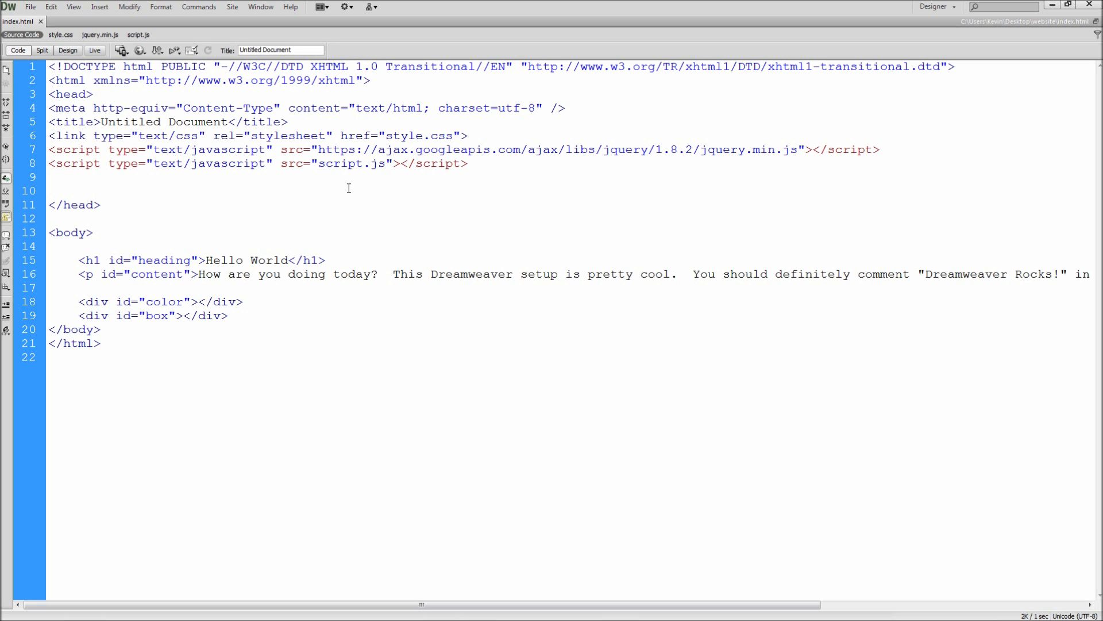
- Switch index.html to Split view, then set View to Split Code for two code panes
{"action": "left_click", "coordinate": [41, 50]}
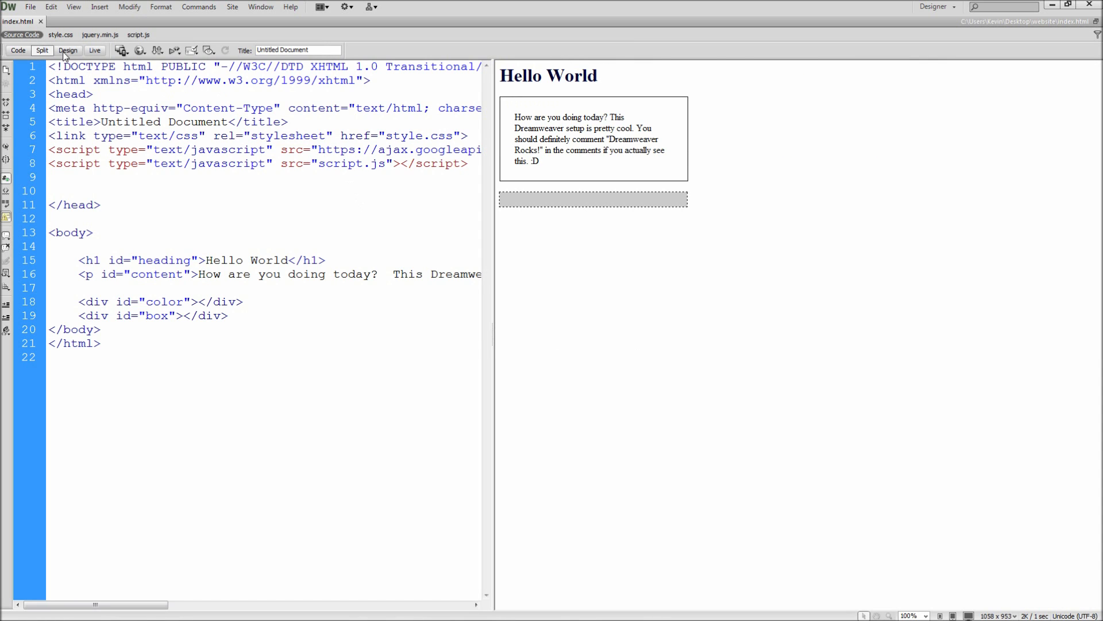
{"action": "left_click", "coordinate": [18, 50]}
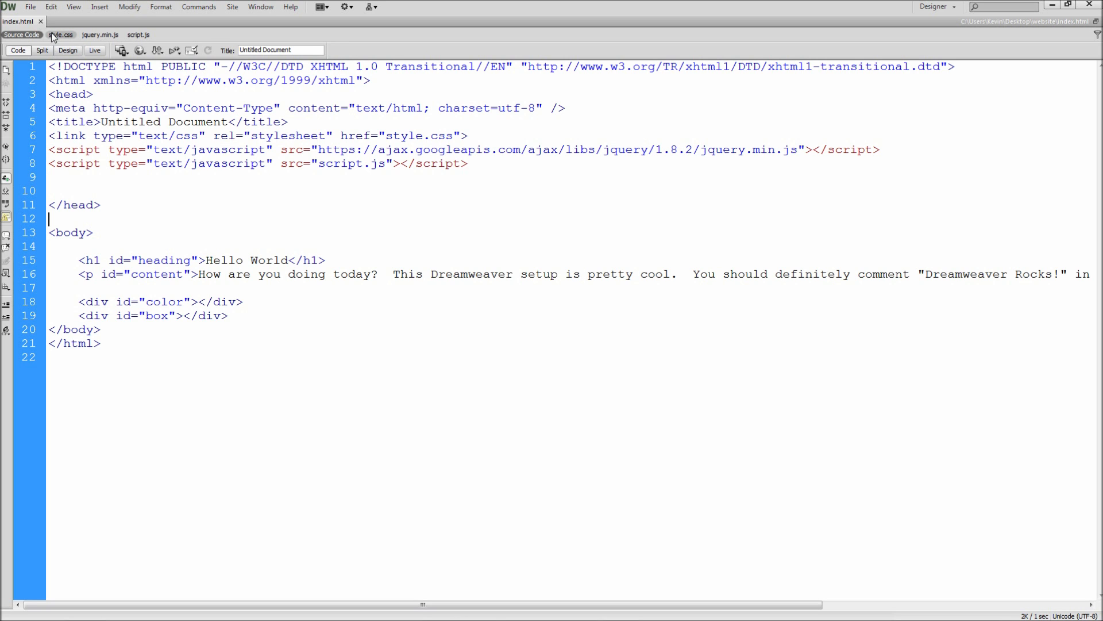
{"action": "left_click", "coordinate": [138, 35]}
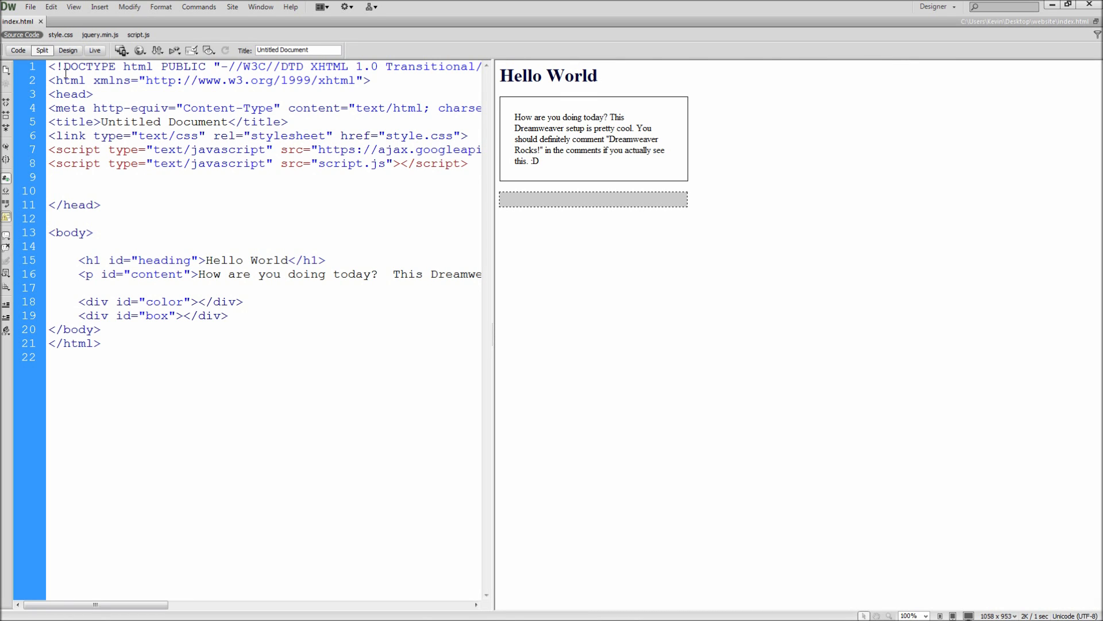
{"action": "left_click", "coordinate": [73, 6]}
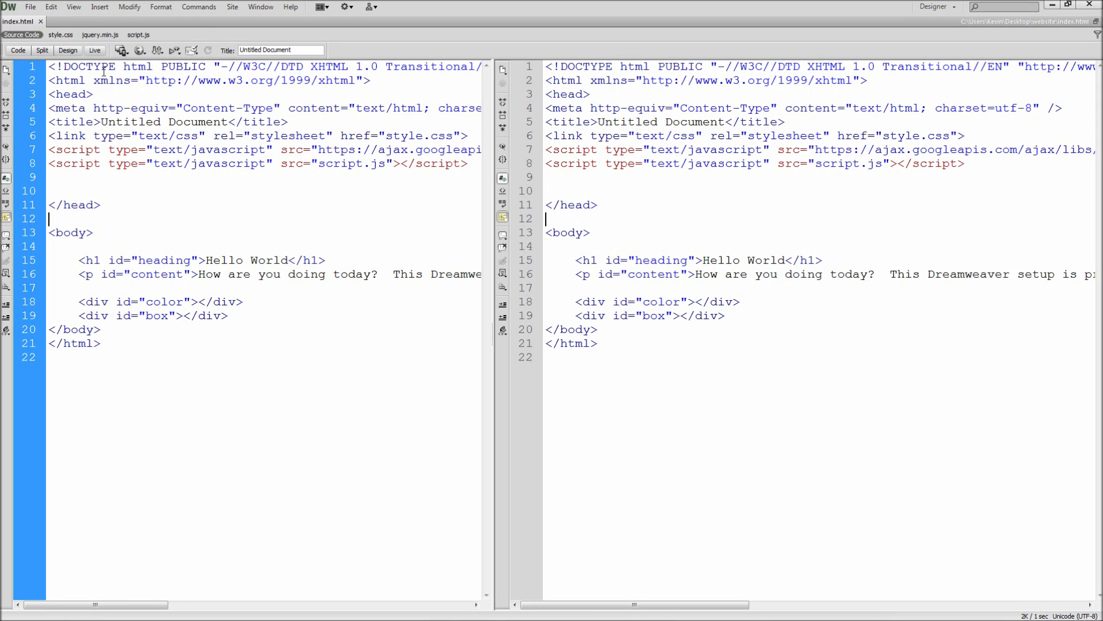
{"action": "mouse_move", "coordinate": [320, 100]}
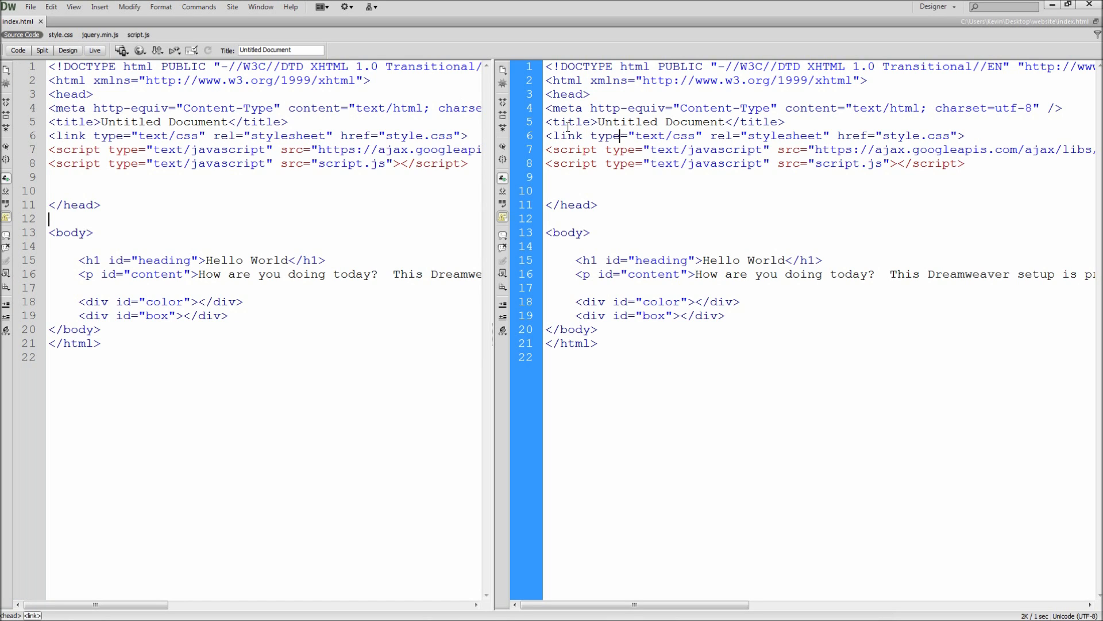
- Show style.css, then jquery.min.js in the right pane, with code kept on the left
{"action": "left_click", "coordinate": [60, 35]}
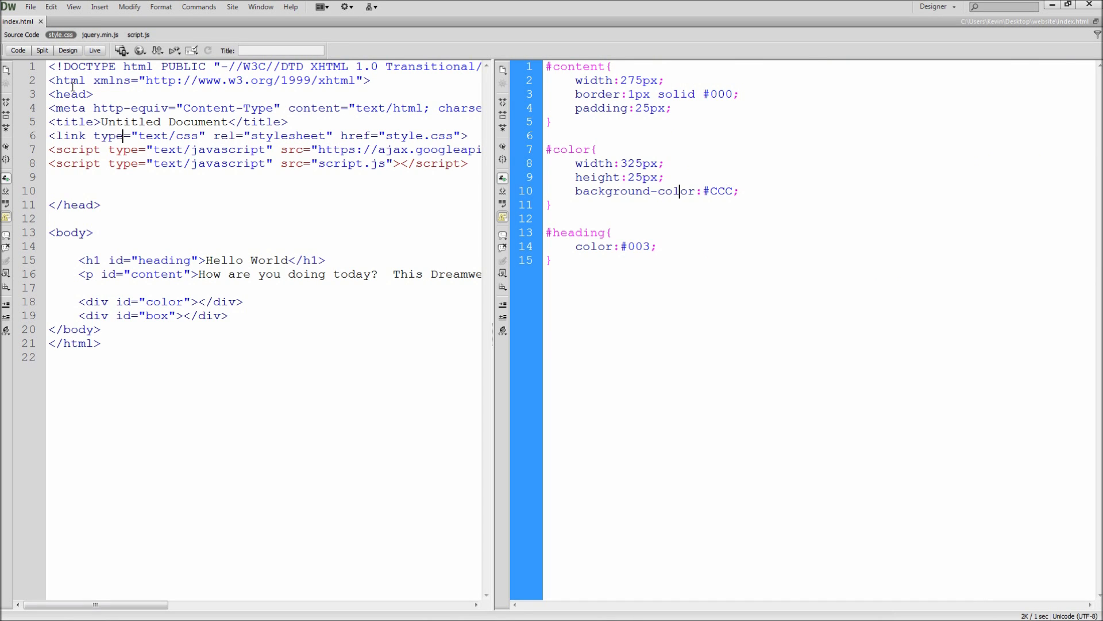
{"action": "mouse_move", "coordinate": [60, 70]}
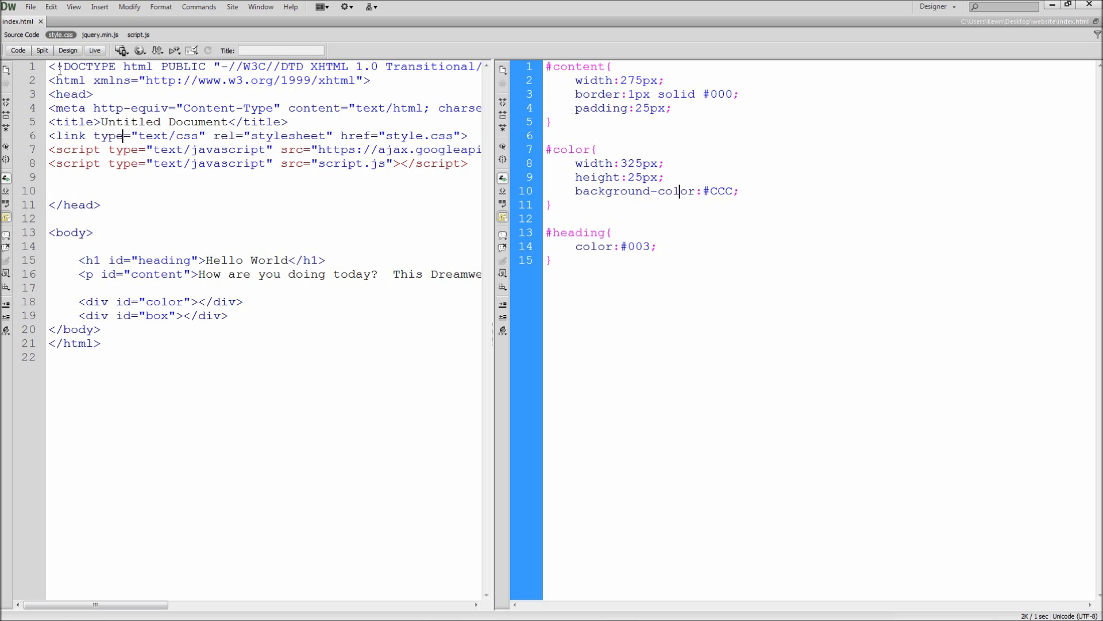
{"action": "left_click", "coordinate": [73, 6]}
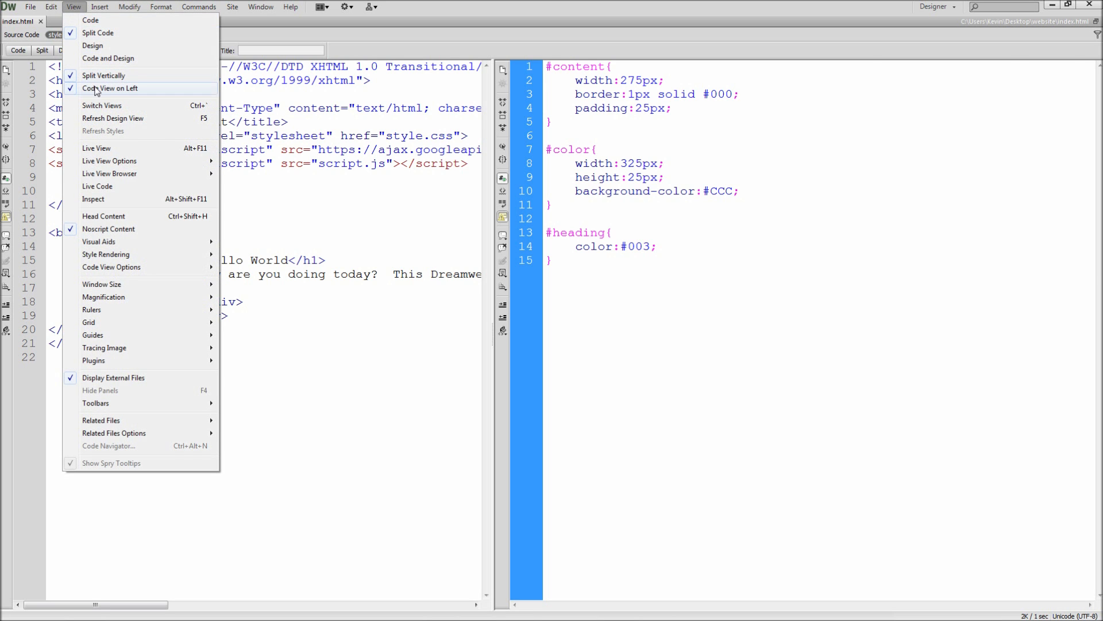
{"action": "left_click", "coordinate": [109, 88]}
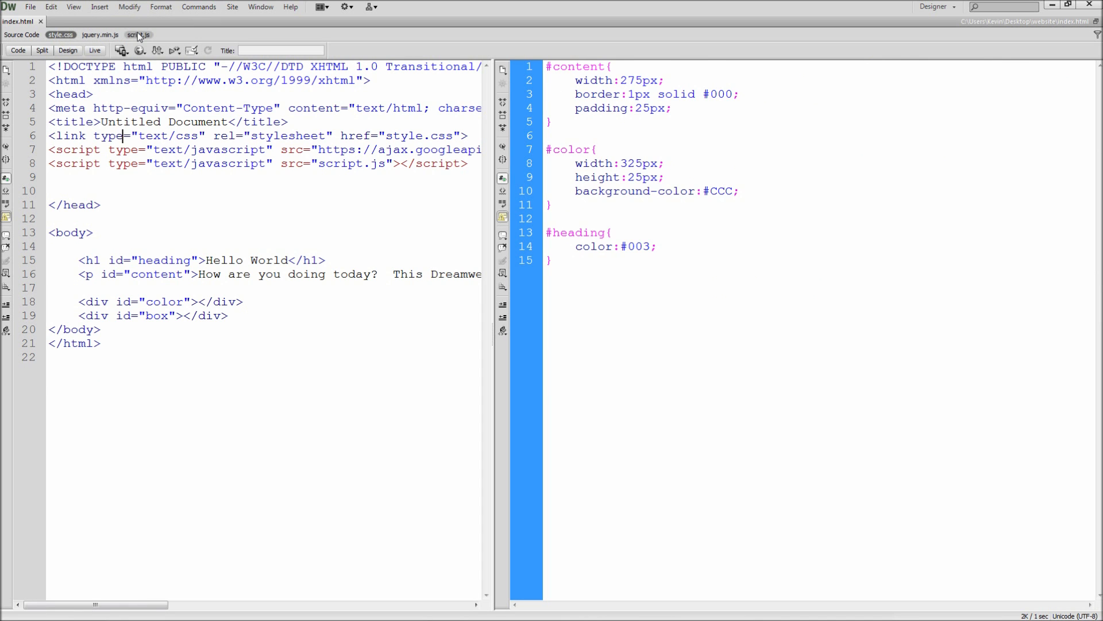
{"action": "left_click", "coordinate": [99, 35]}
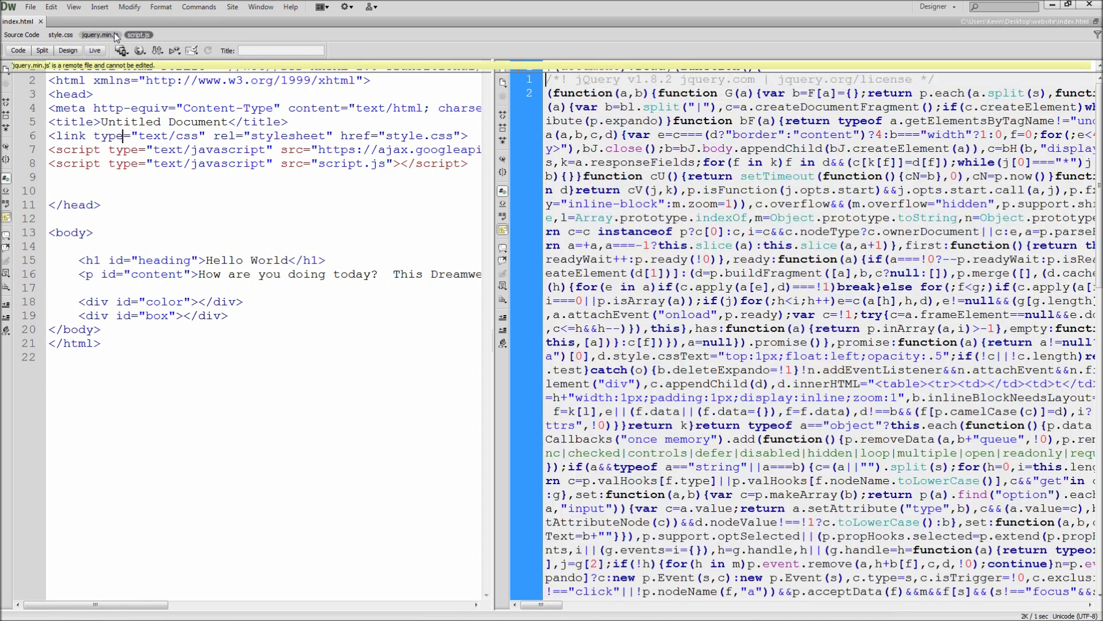